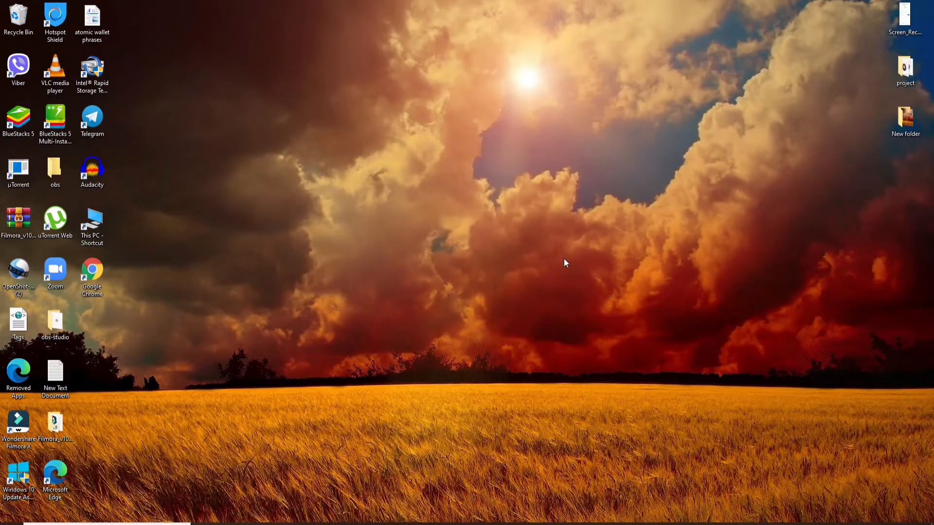
{"action": "mouse_move", "coordinate": [447, 456]}
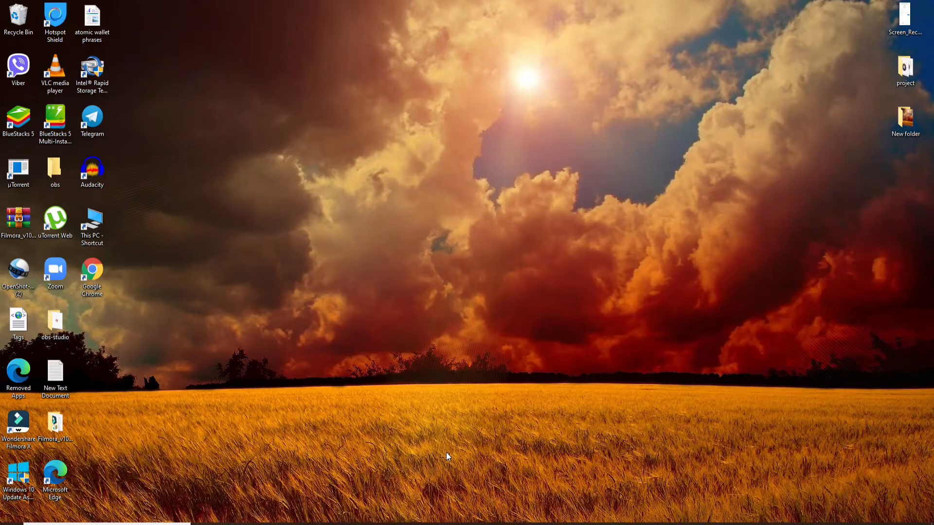
{"action": "mouse_move", "coordinate": [410, 343]}
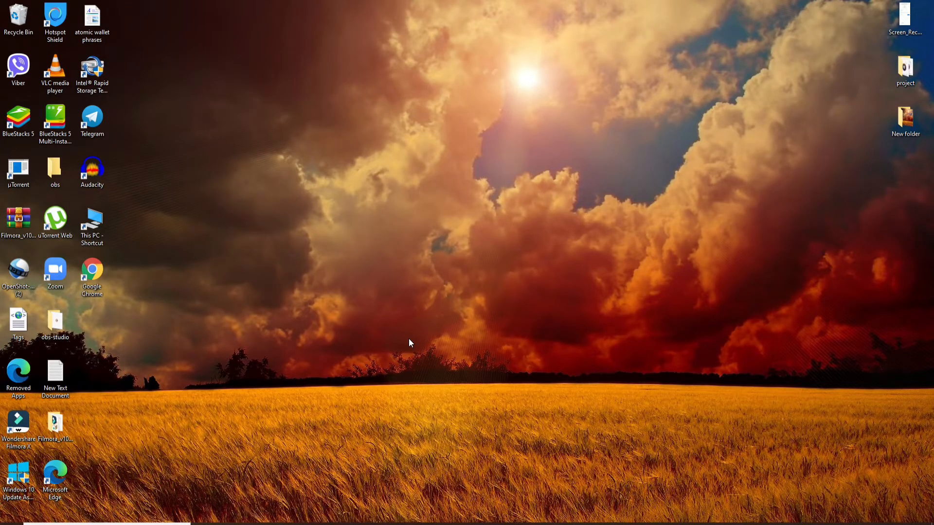
{"action": "mouse_move", "coordinate": [355, 408]}
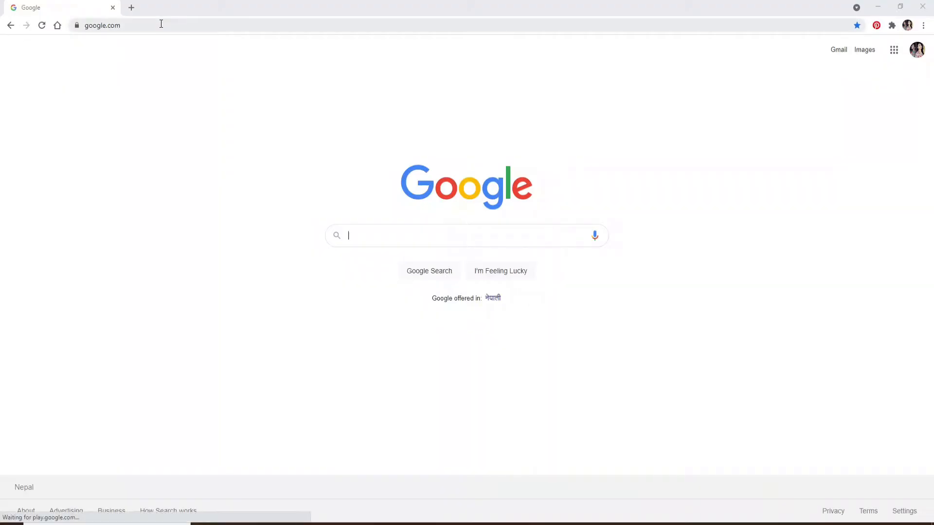
{"action": "type", "text": "www.paypal.com"}
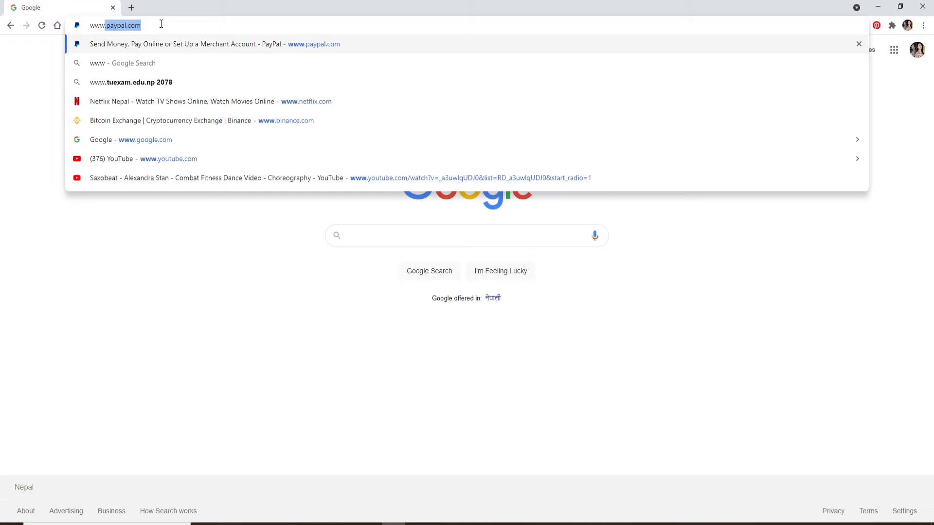
{"action": "type", "text": "www.netflix.com"}
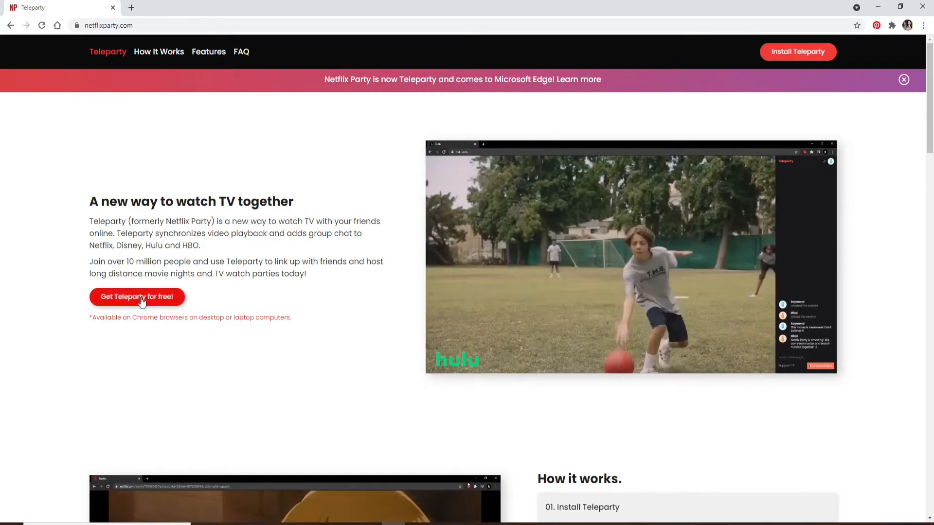
Step: Add Teleparty to Chrome from its Web Store listing and check the new Tp toolbar icon
{"action": "left_click", "coordinate": [137, 297]}
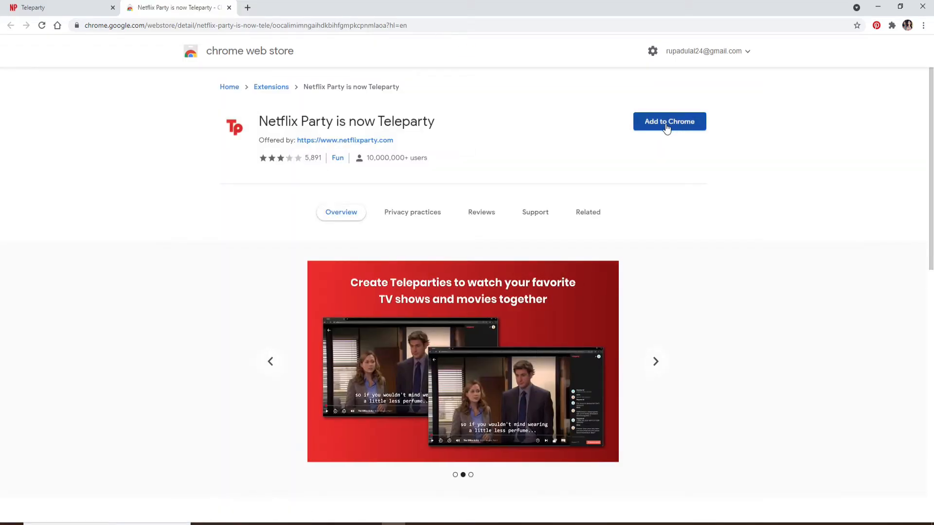
{"action": "left_click", "coordinate": [669, 122]}
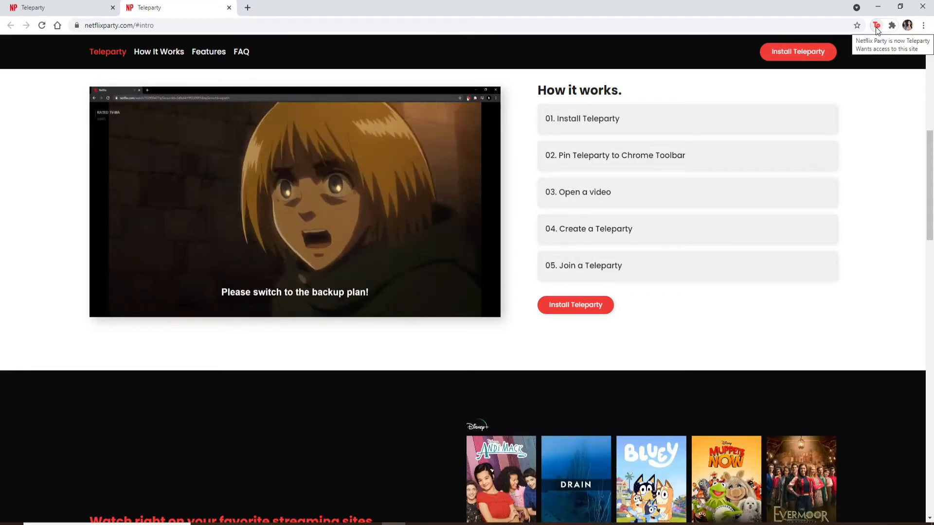
{"action": "left_click", "coordinate": [119, 25]}
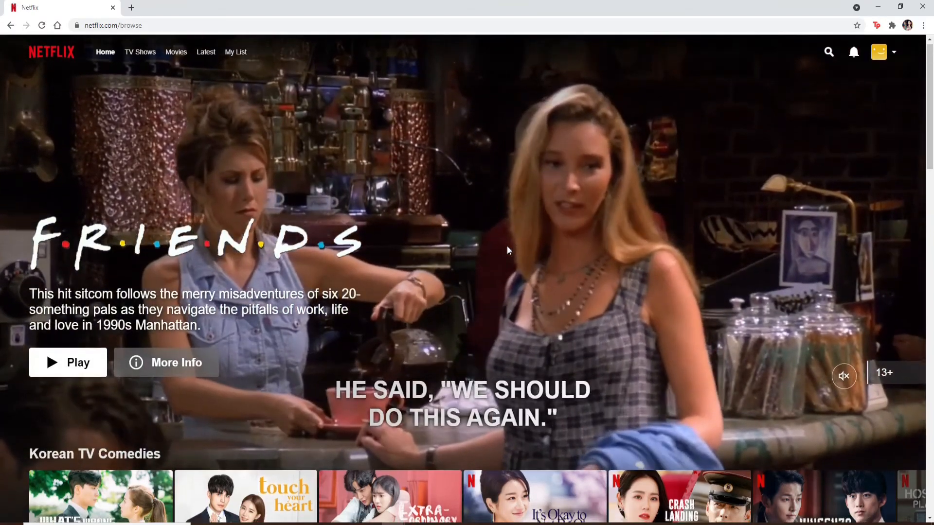
Step: Scroll down the Netflix browse rows to find a title to play
{"action": "scroll", "scroll_direction": "down", "scroll_amount": 3}
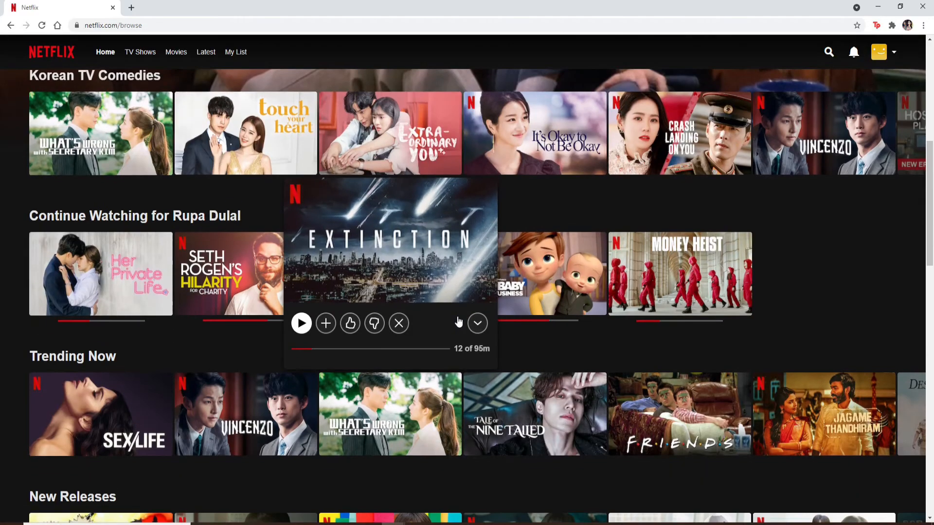
{"action": "scroll", "scroll_direction": "down", "scroll_amount": 3}
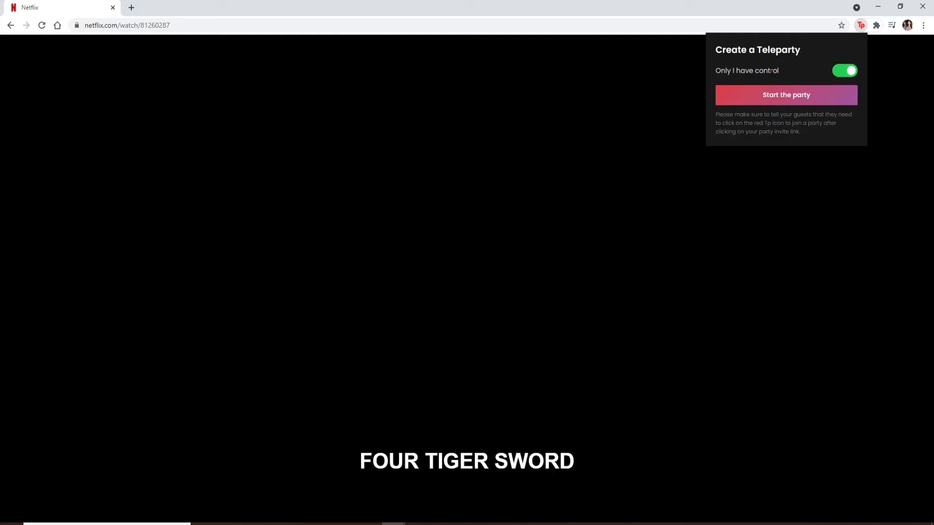
Step: Start the Teleparty watch party for the film and copy its join URL
{"action": "left_click", "coordinate": [785, 95]}
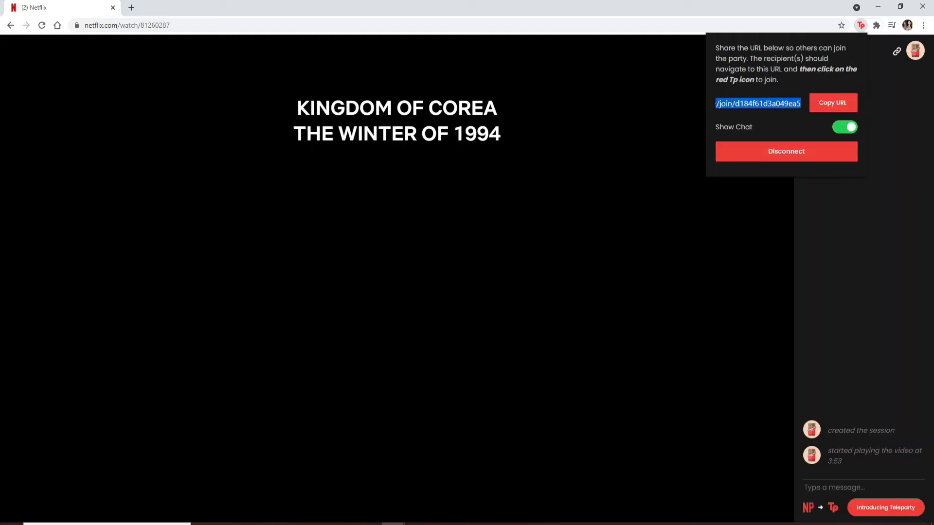
{"action": "left_click", "coordinate": [832, 103]}
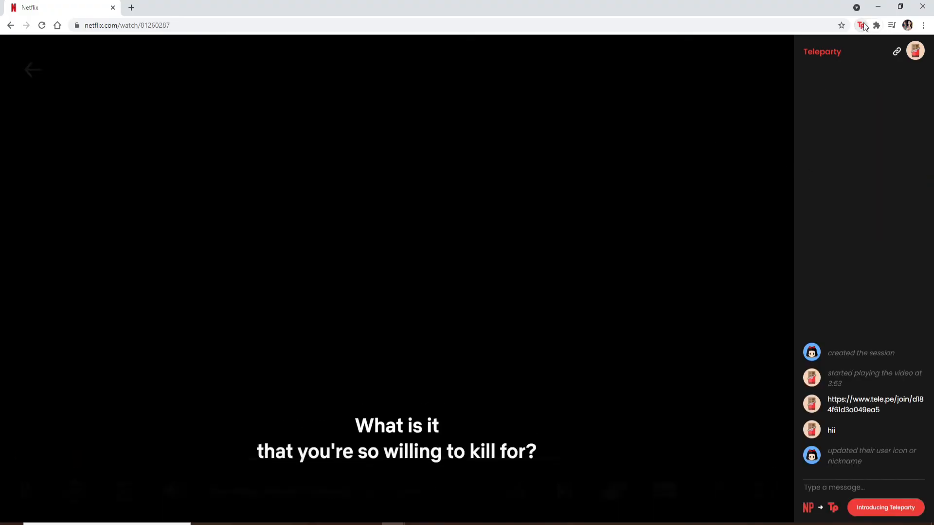
Step: Reopen the Tp extension popup showing the party's join link and disconnect option
{"action": "left_click", "coordinate": [864, 24]}
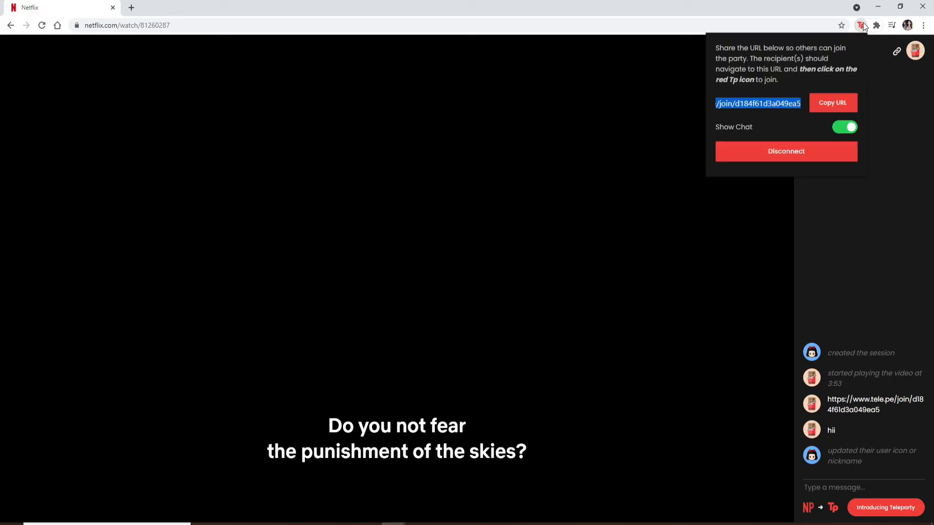